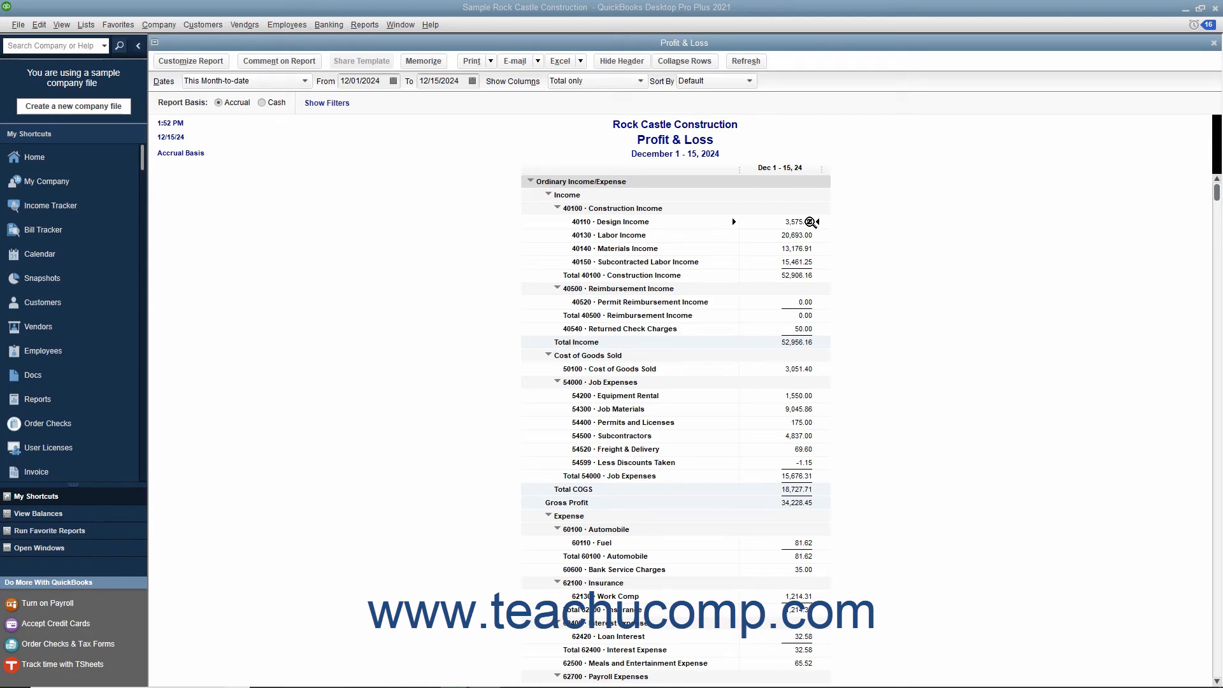
Step: QuickZoom into the 3,575.00 Design Income amount to list its three December 1–15, 2024 invoices
double_click(795, 222)
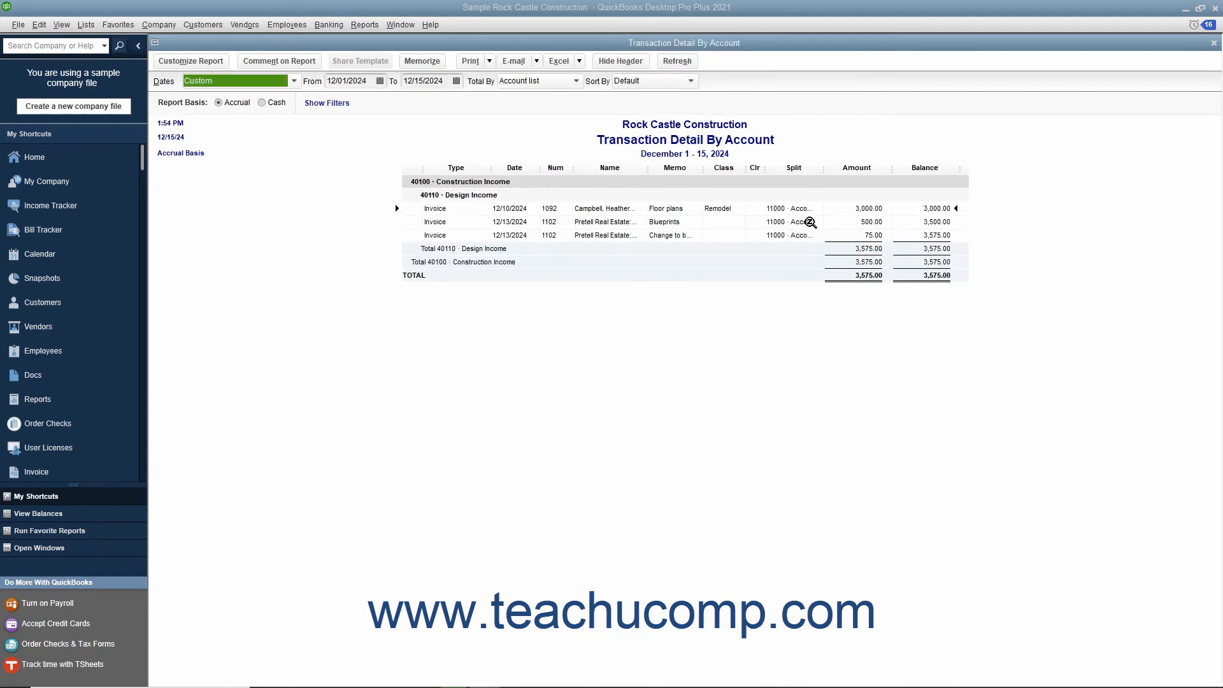
mouse_move(700, 218)
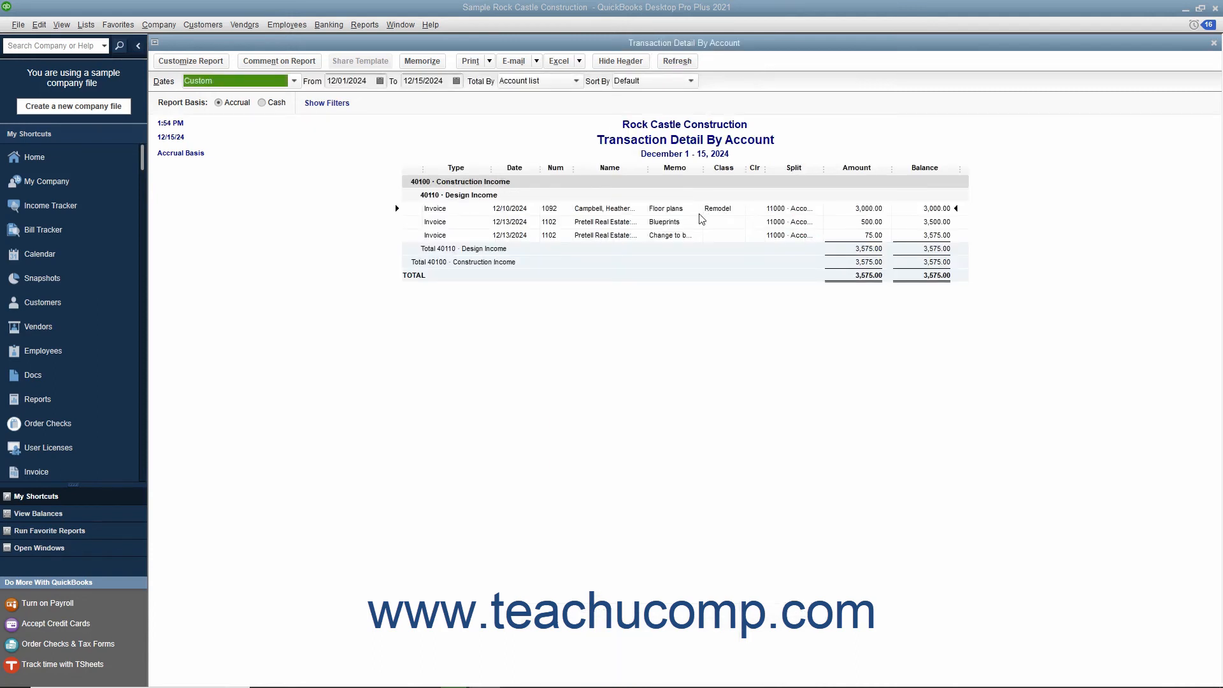